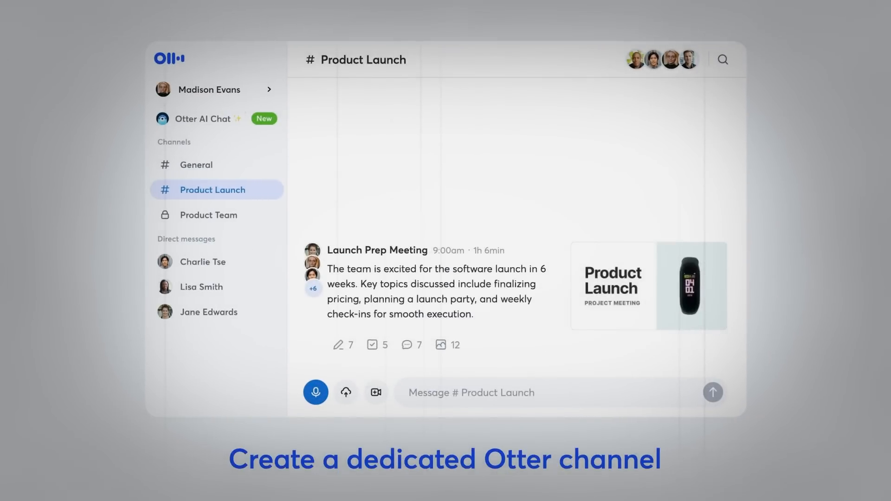
{"action": "scroll", "scroll_direction": "down", "scroll_amount": 3}
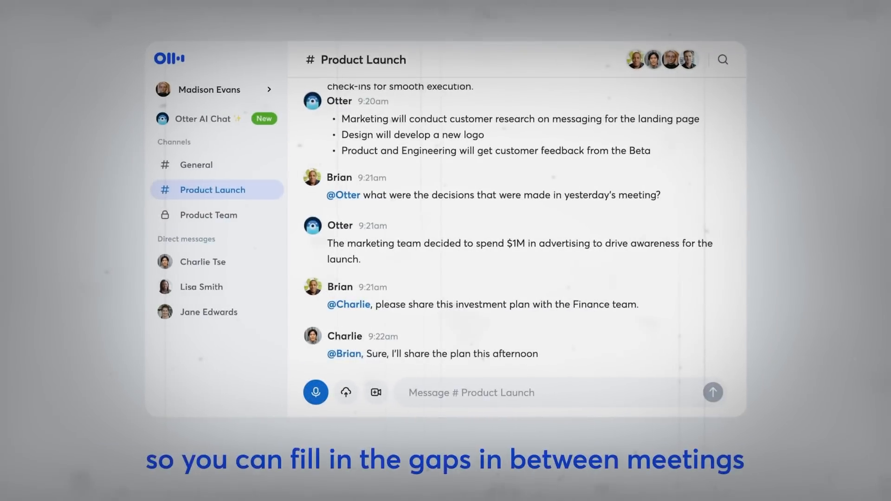